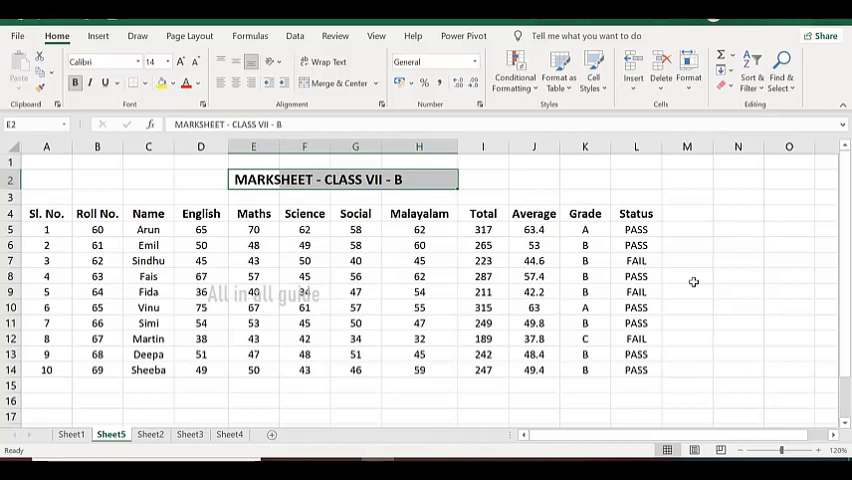
# - Select the Total marks in I5 to I14
pyautogui.click(484, 230)
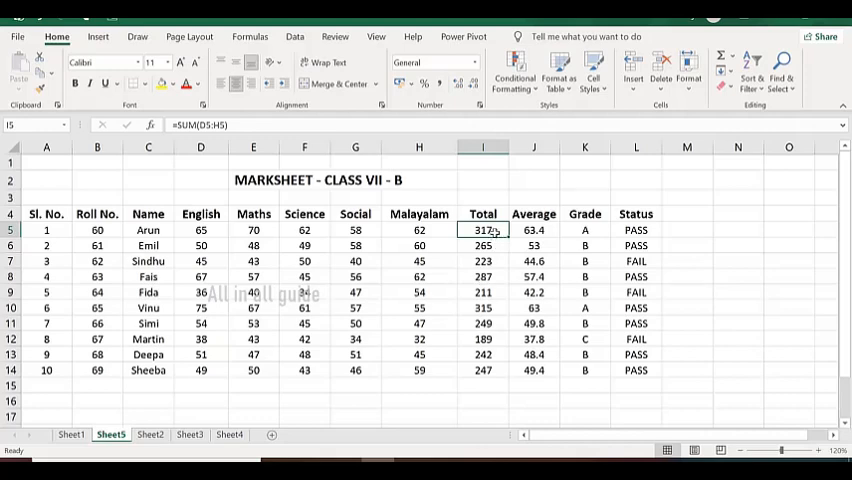
pyautogui.moveTo(484, 230); pyautogui.dragTo(484, 276)
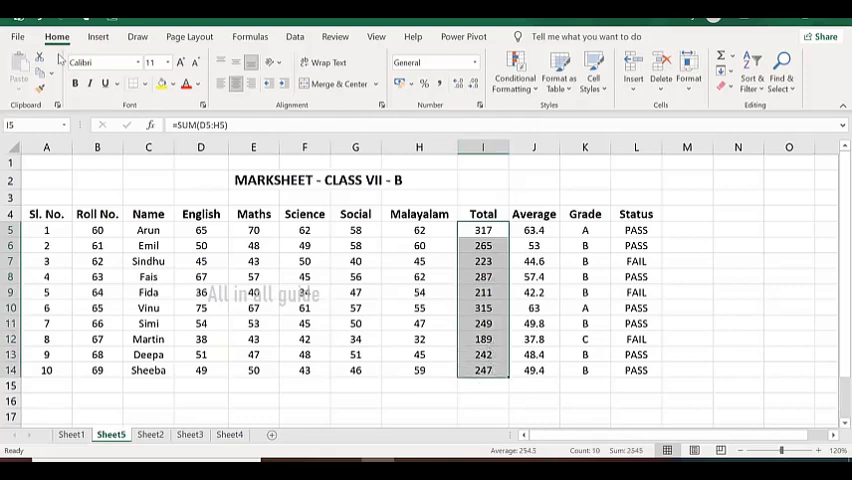
pyautogui.moveTo(514, 76)
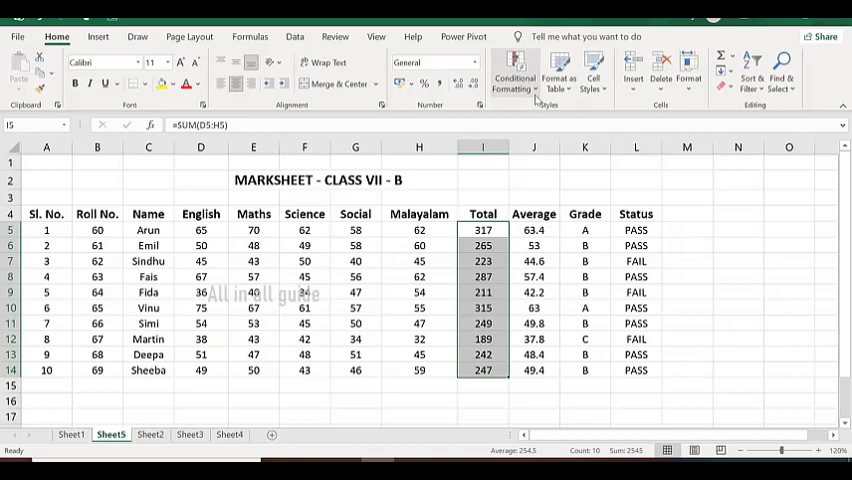
pyautogui.moveTo(514, 76)
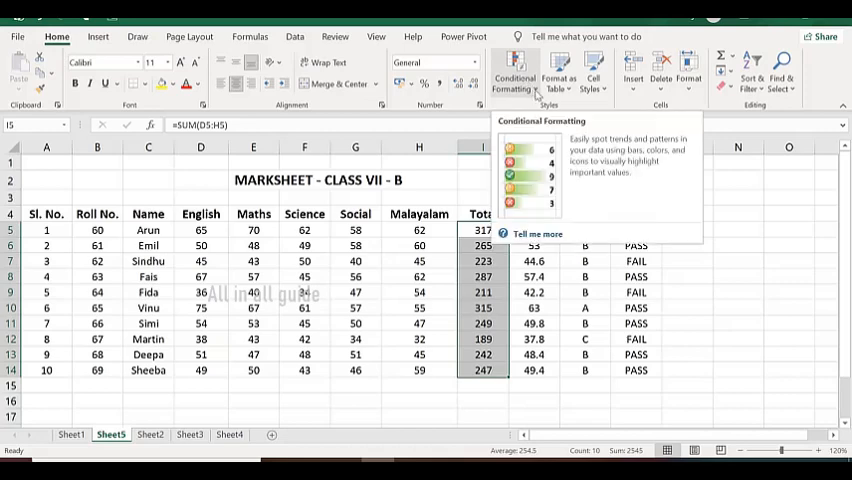
# - Bring up the Highlight Cells Rules for the selected Totals
pyautogui.click(514, 76)
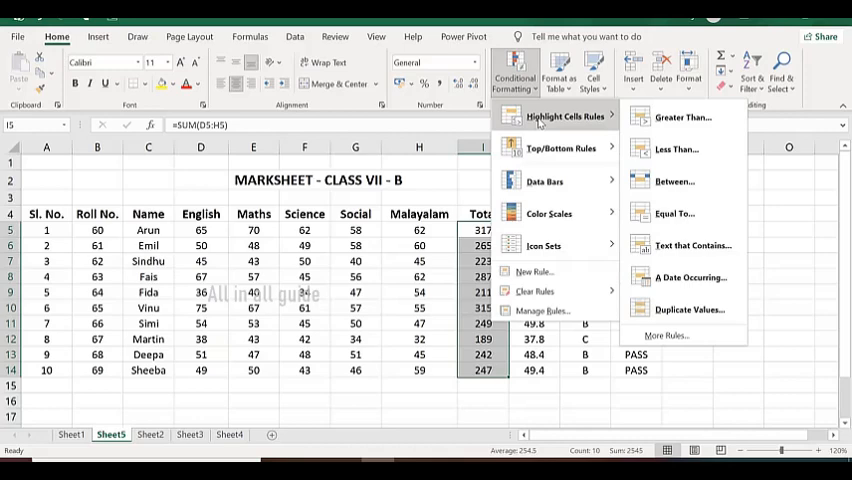
pyautogui.moveTo(684, 116)
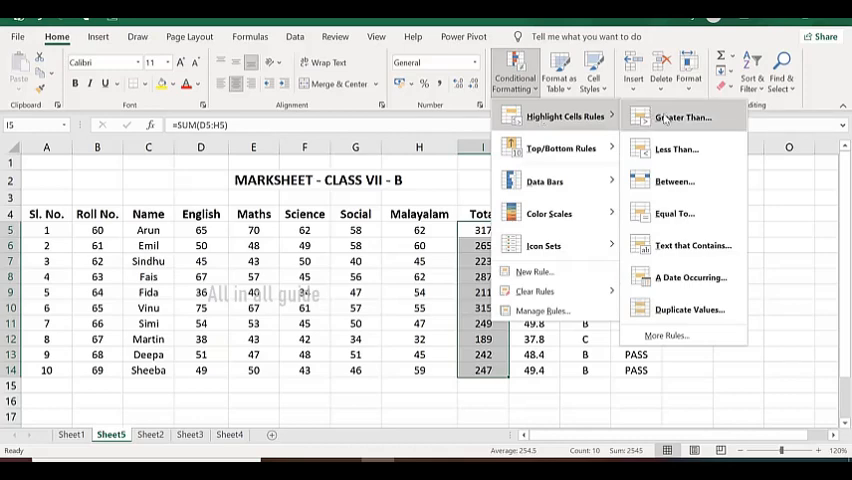
pyautogui.moveTo(678, 148)
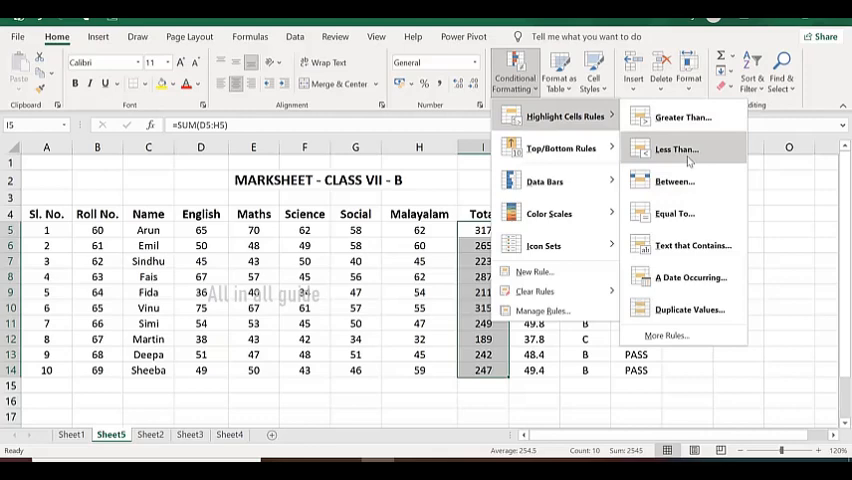
pyautogui.moveTo(710, 148)
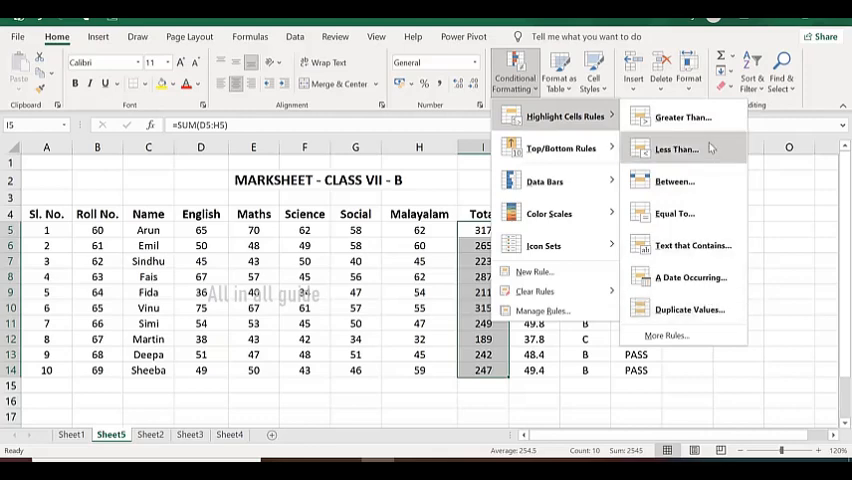
pyautogui.moveTo(710, 144)
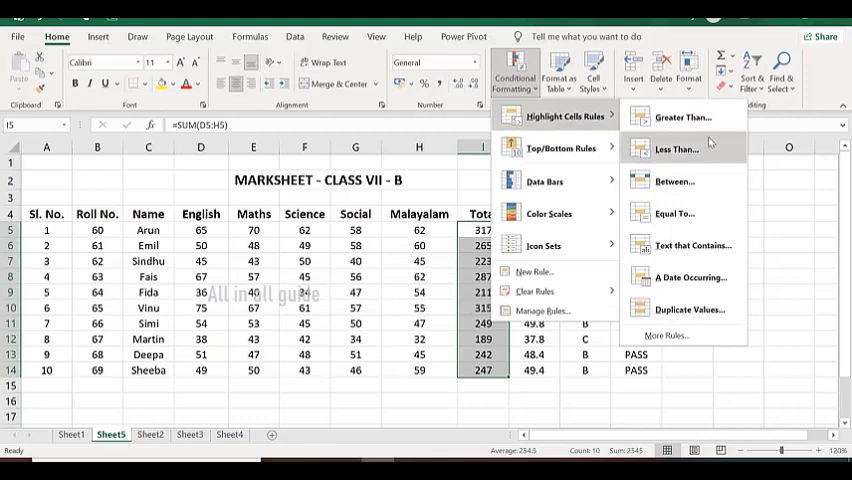
pyautogui.moveTo(684, 116)
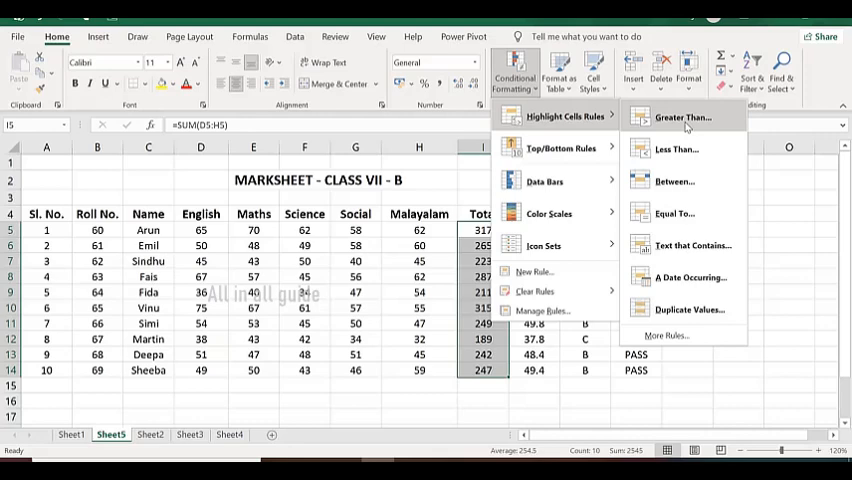
# - Add a Greater Than 250 rule with Yellow Fill with Dark Yellow Text on the Totals
pyautogui.click(682, 116)
pyautogui.write('25')
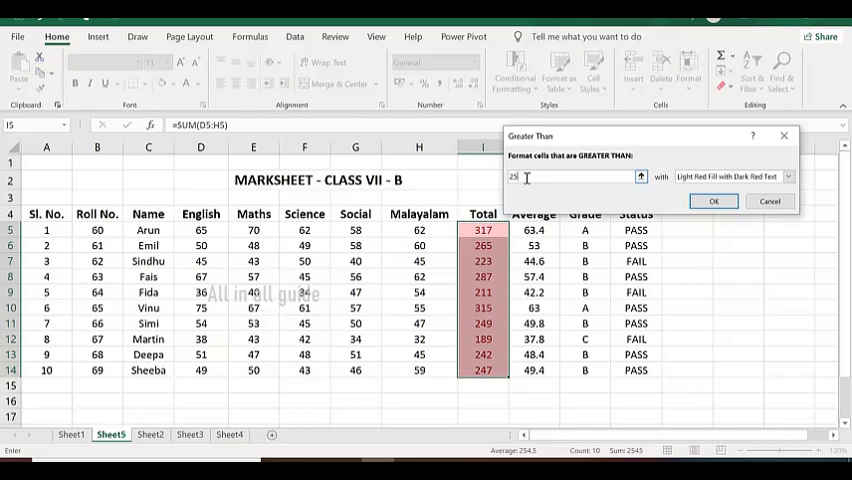
pyautogui.write('0')
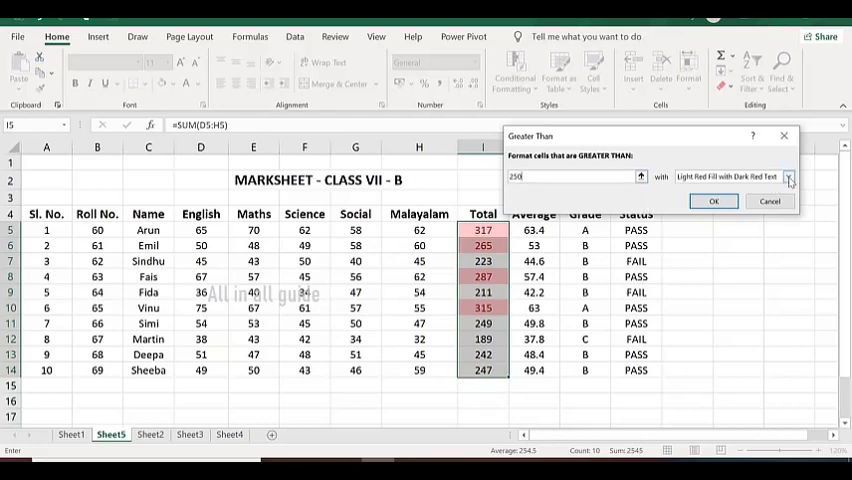
pyautogui.click(788, 176)
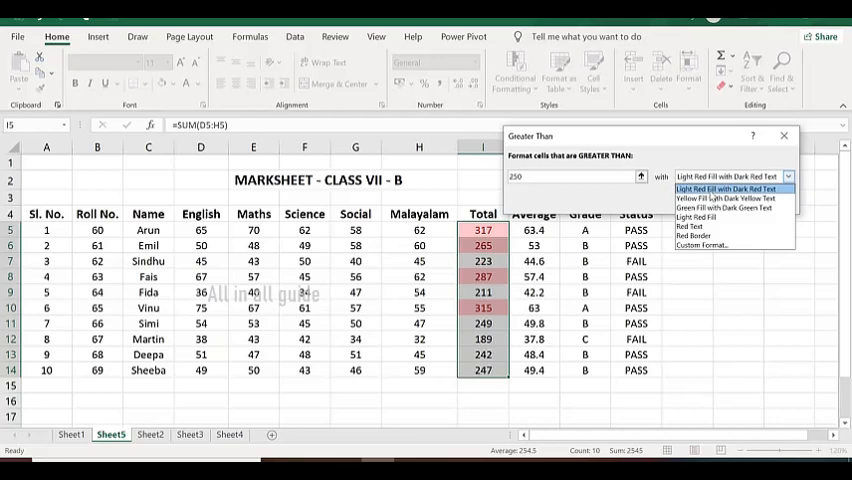
pyautogui.moveTo(720, 198)
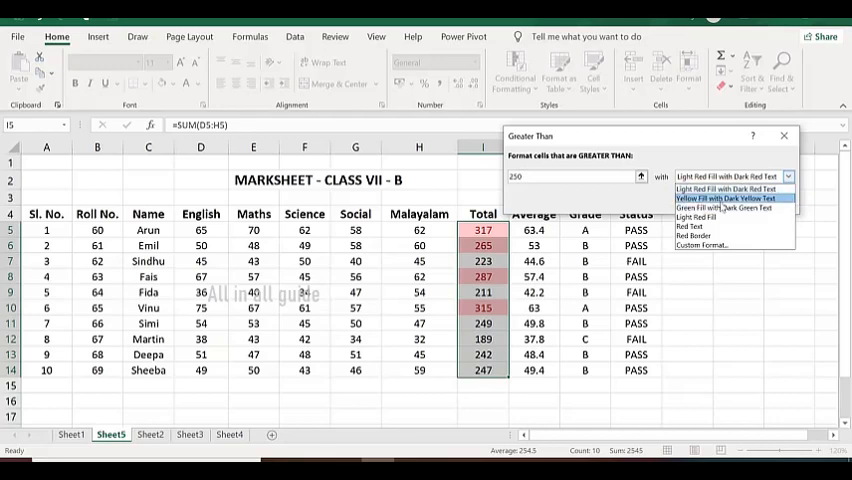
pyautogui.click(716, 198)
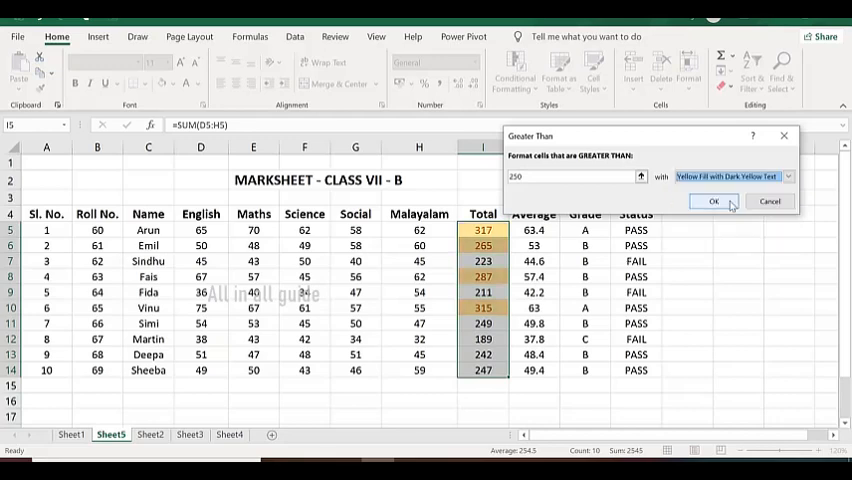
pyautogui.click(712, 200)
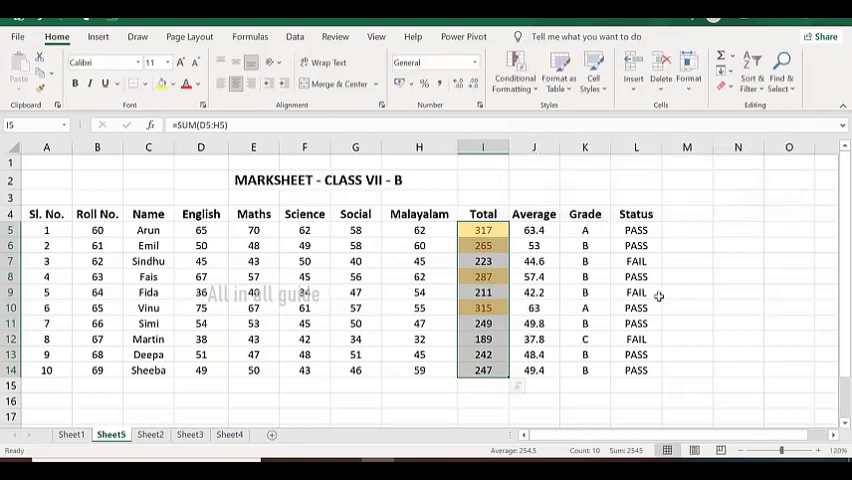
pyautogui.click(636, 292)
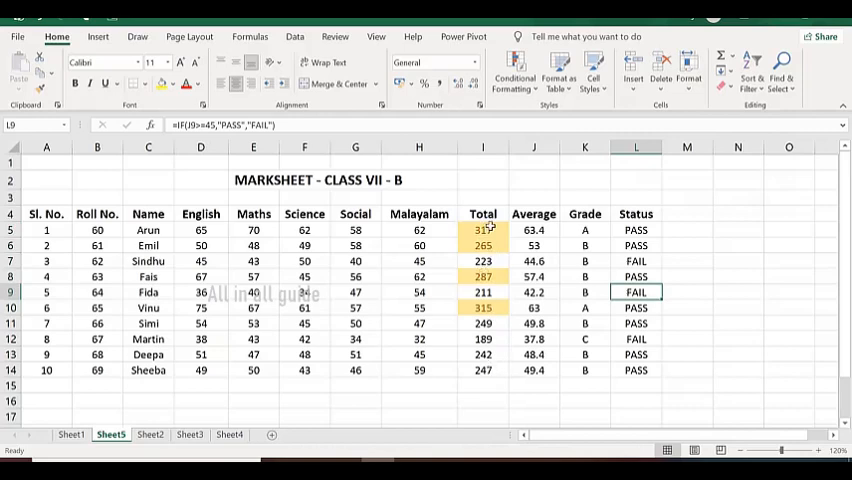
pyautogui.moveTo(490, 312)
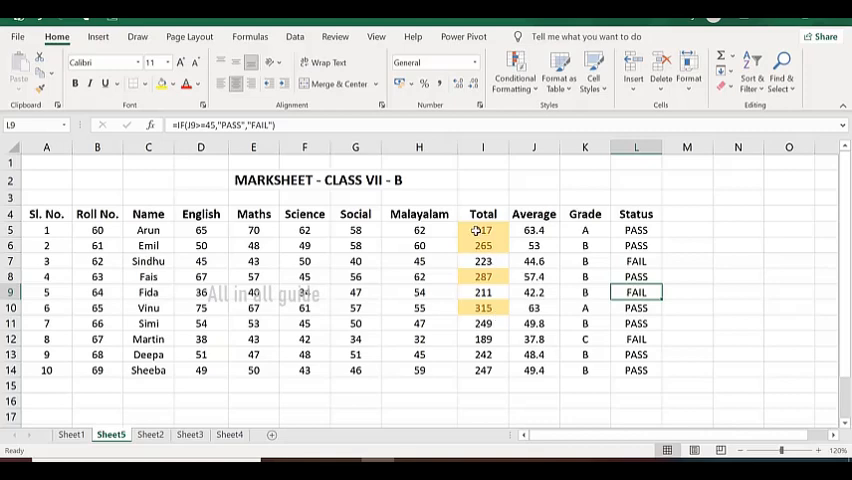
pyautogui.moveTo(484, 230); pyautogui.dragTo(484, 370)
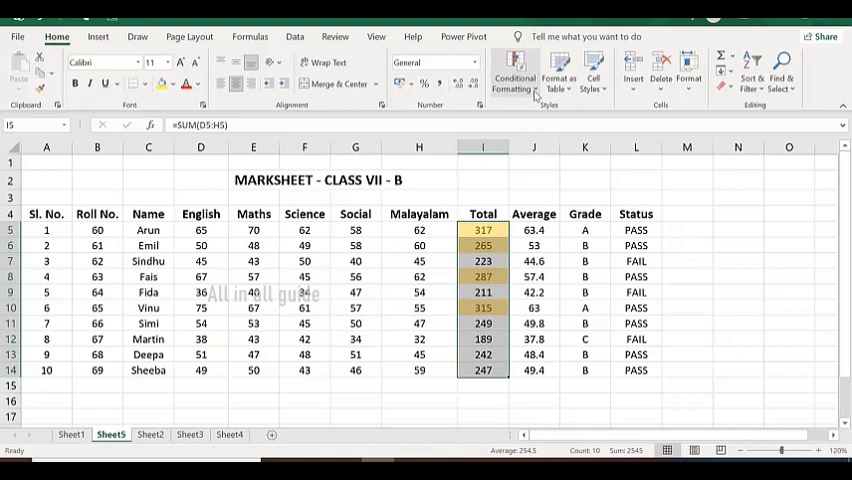
# - Add a Less Than 250 rule with Light Red Fill with Dark Red Text on the Totals
pyautogui.click(514, 72)
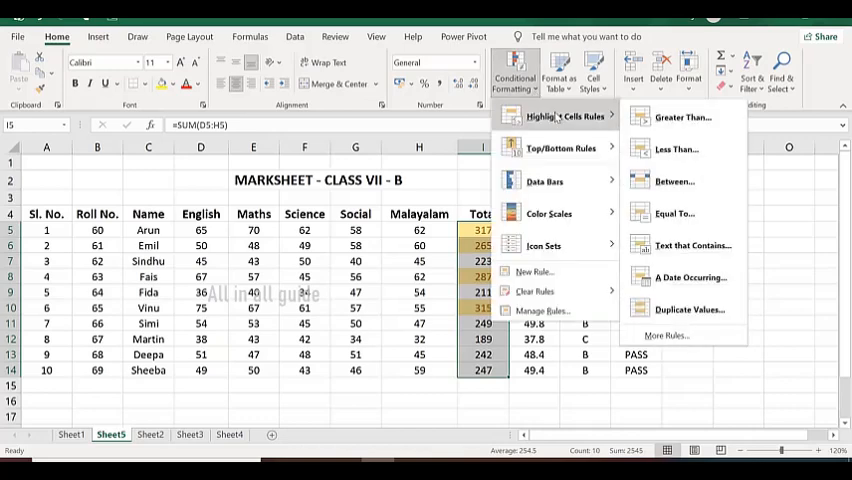
pyautogui.moveTo(676, 148)
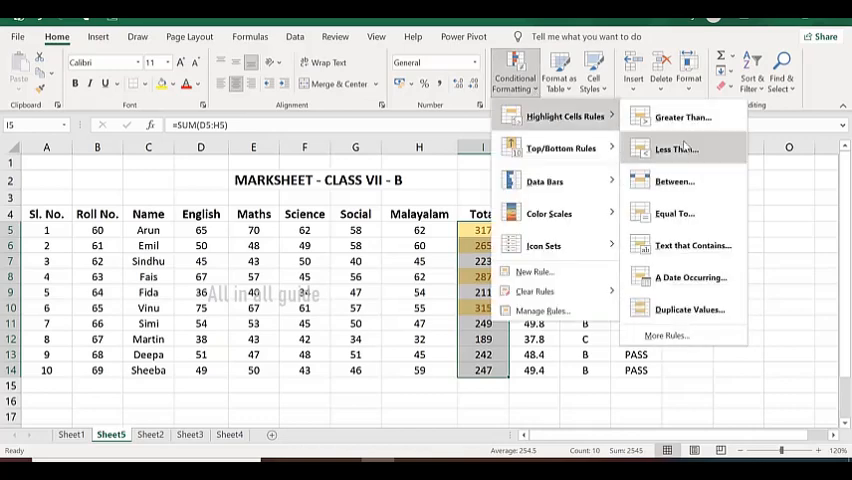
pyautogui.click(676, 148)
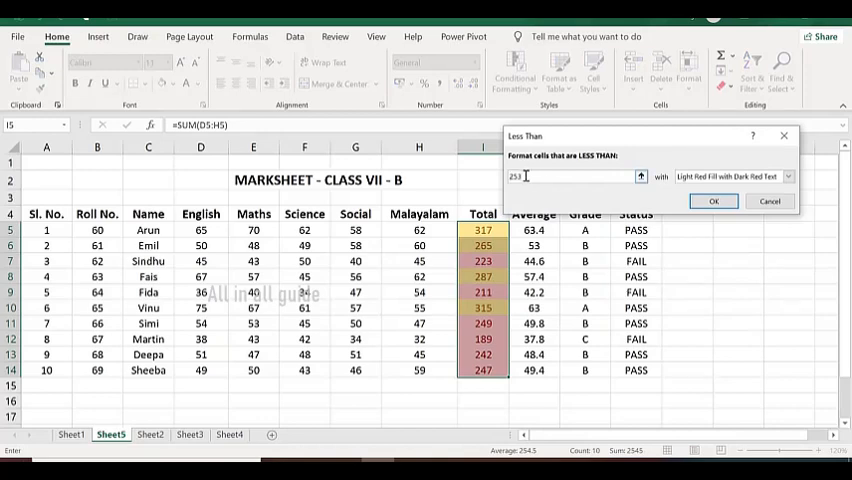
pyautogui.write('250')
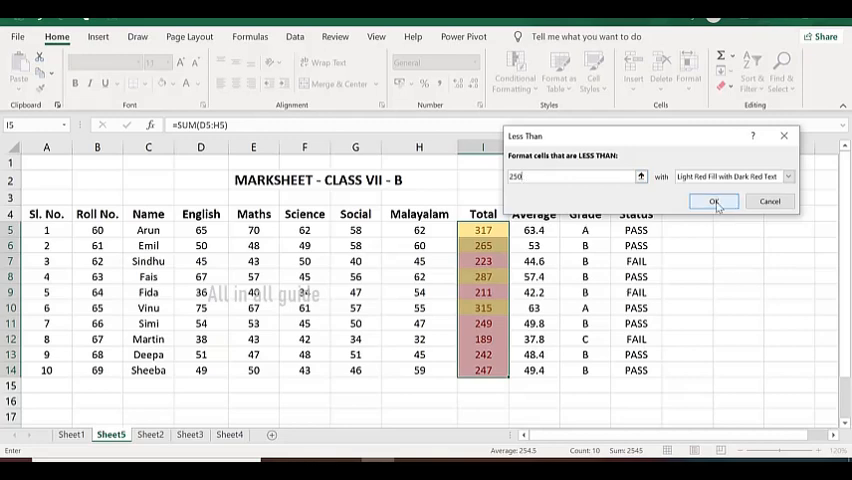
pyautogui.click(712, 200)
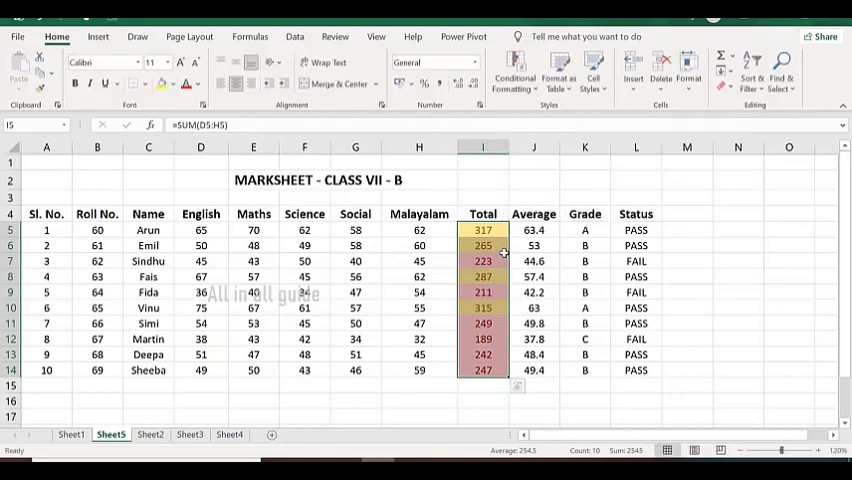
pyautogui.click(688, 244)
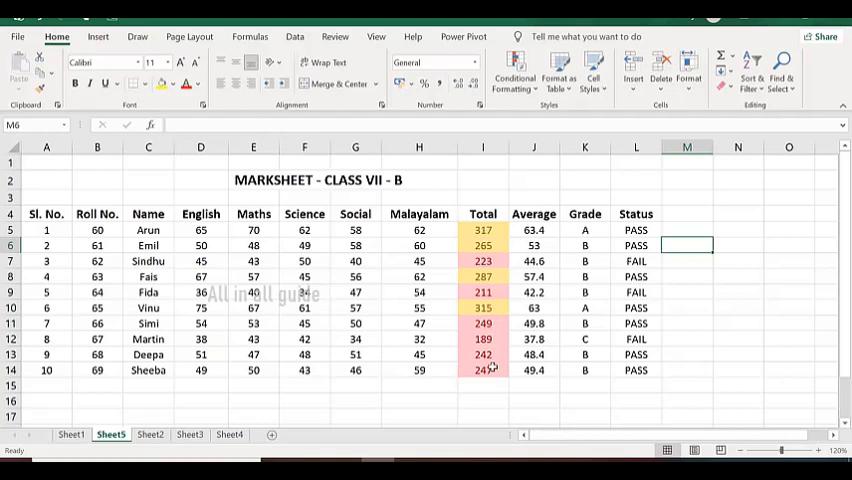
pyautogui.moveTo(490, 260)
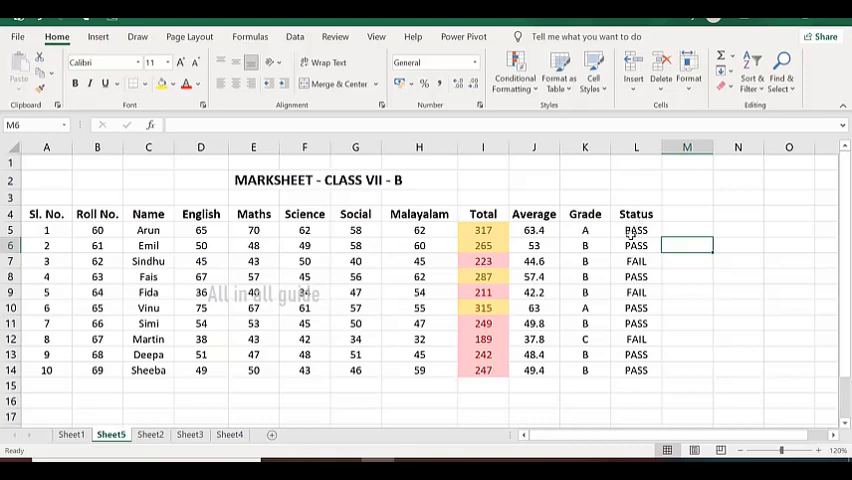
# - Select the Status results in L5 to L14 and bring up Conditional Formatting
pyautogui.click(636, 230)
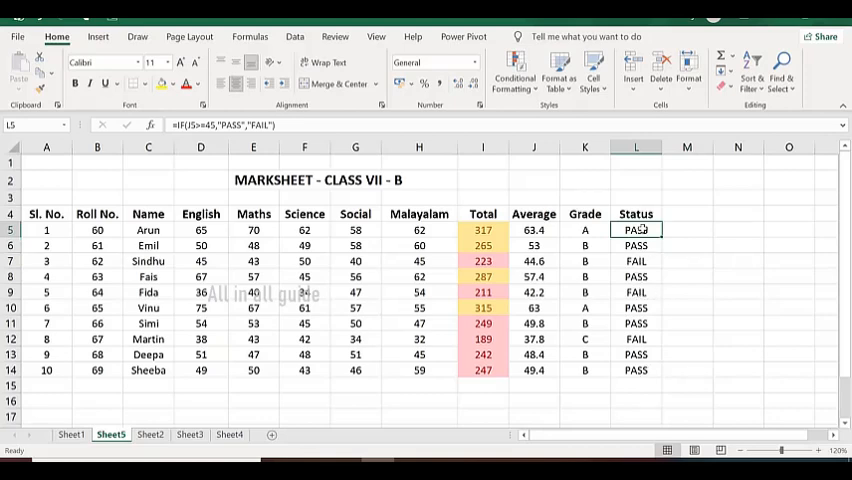
pyautogui.moveTo(636, 230); pyautogui.dragTo(636, 370)
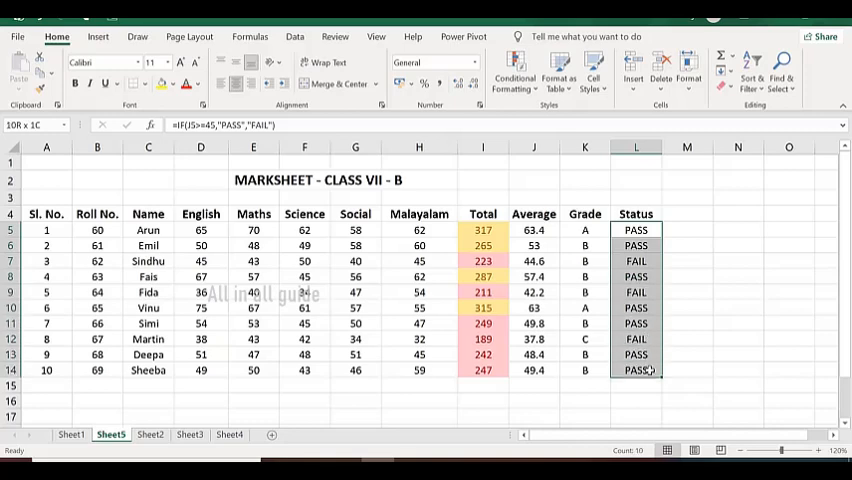
pyautogui.click(514, 70)
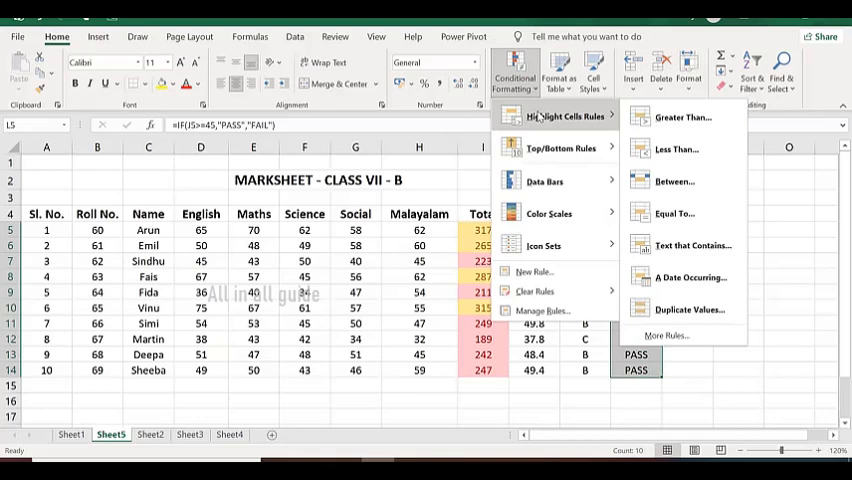
pyautogui.moveTo(582, 120)
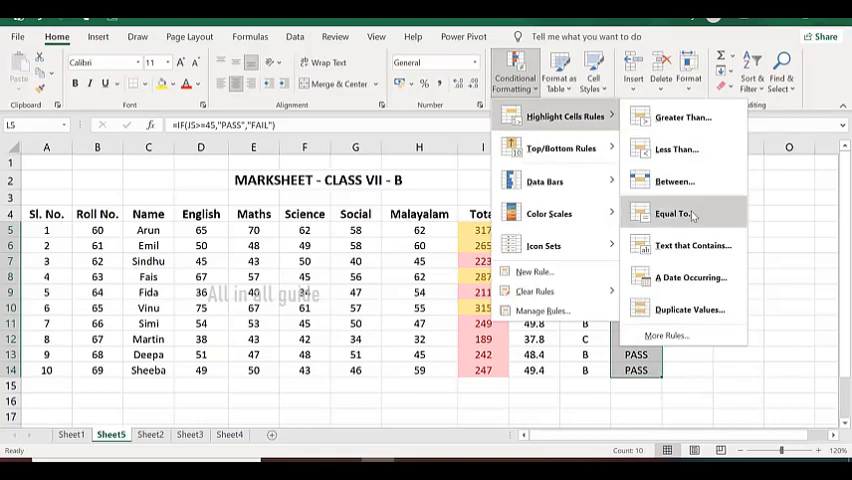
# - Add an Equal To 'pass' rule with Yellow Fill with Dark Yellow Text, then reselect the Status results
pyautogui.click(676, 212)
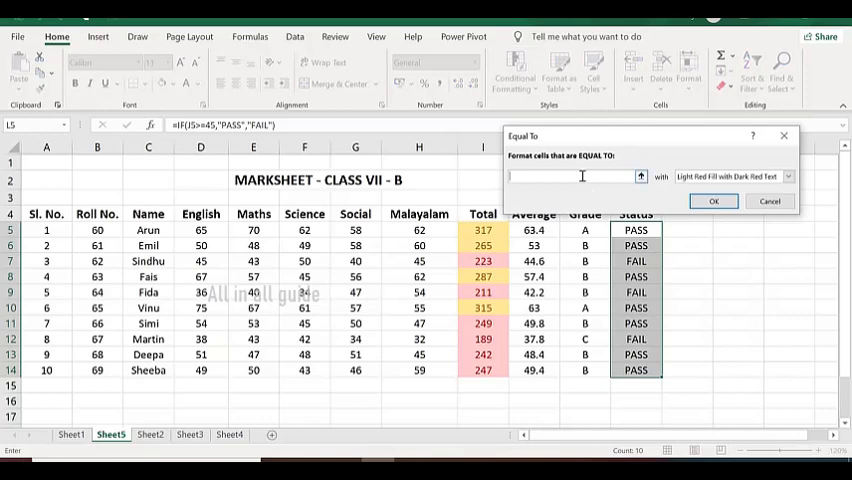
pyautogui.write('p')
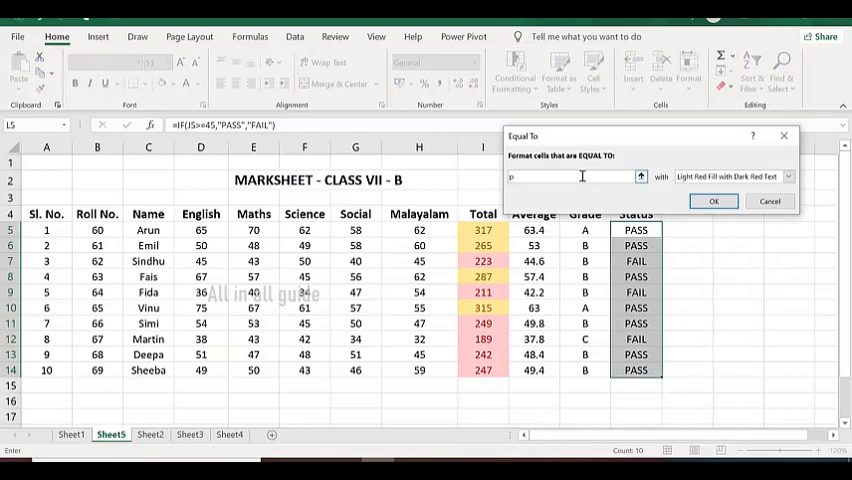
pyautogui.write('pass')
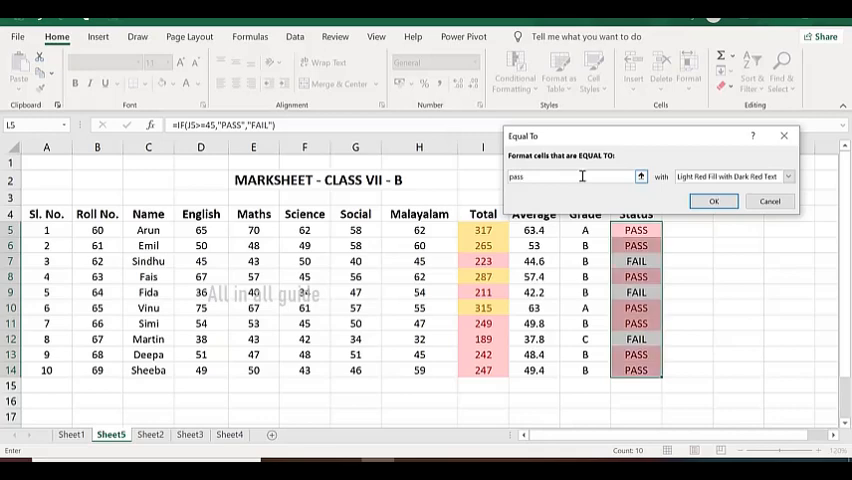
pyautogui.click(788, 176)
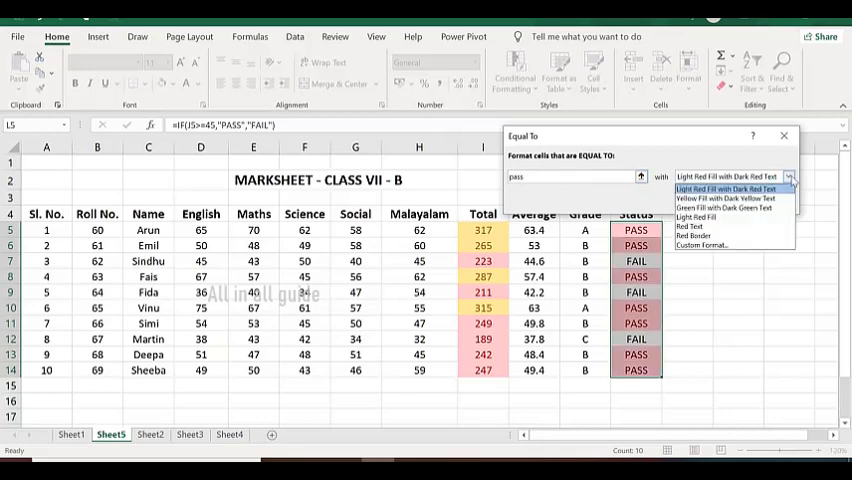
pyautogui.moveTo(730, 198)
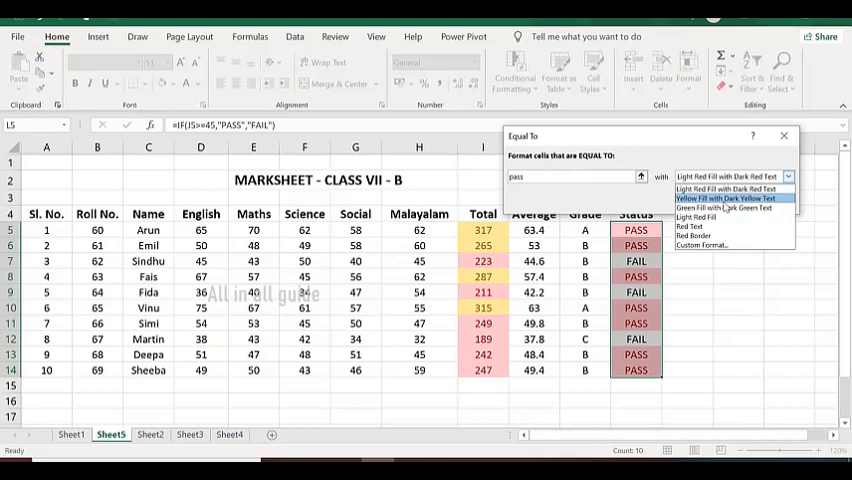
pyautogui.click(728, 198)
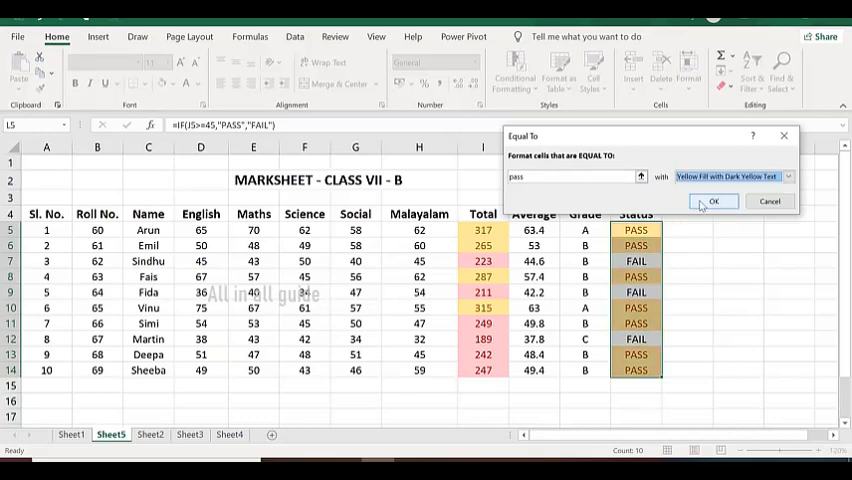
pyautogui.click(714, 200)
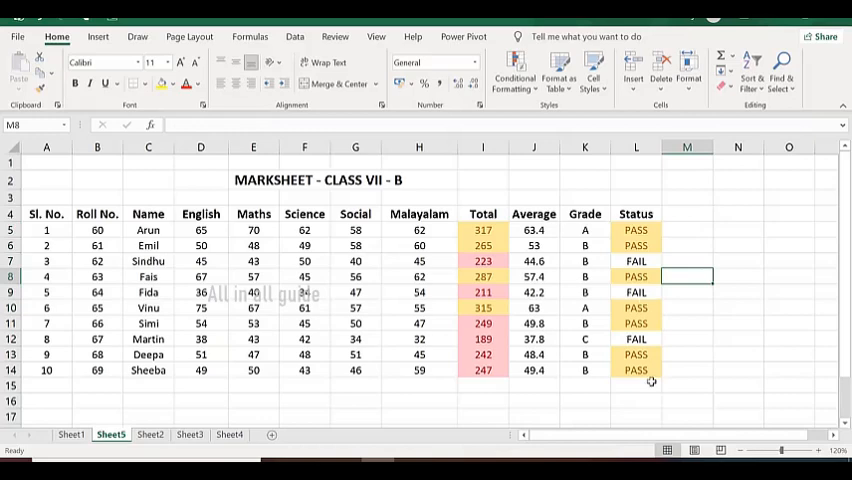
pyautogui.moveTo(658, 344)
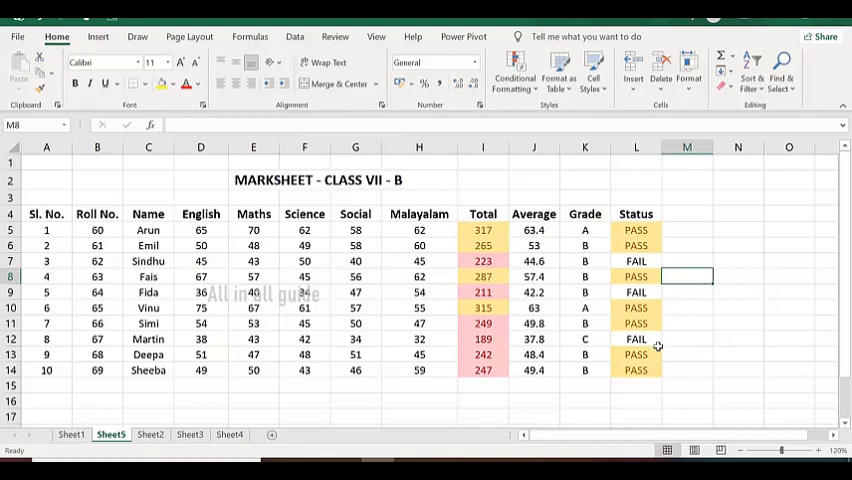
pyautogui.moveTo(640, 292)
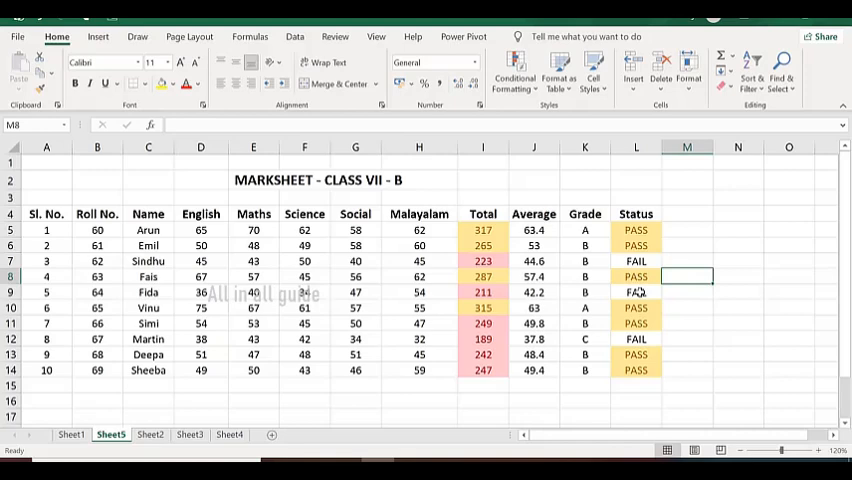
pyautogui.click(636, 230)
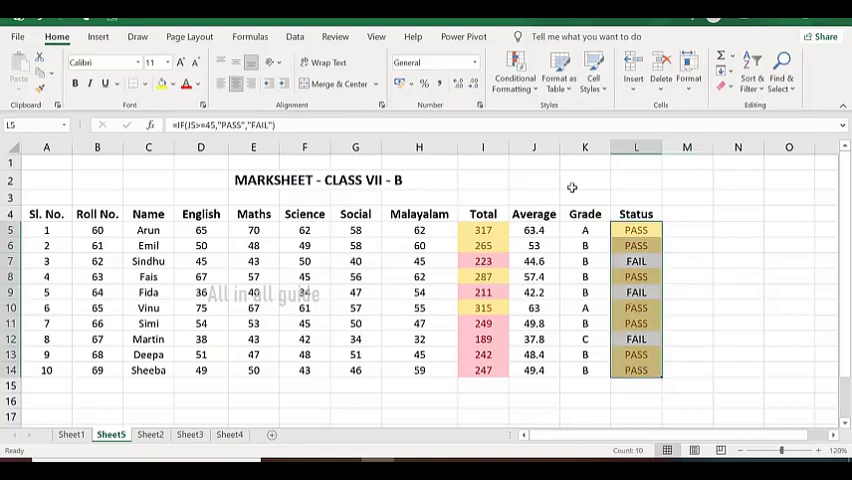
# - Add an Equal To 'fail' rule with Light Red Fill with Dark Red Text on the Status results
pyautogui.click(514, 76)
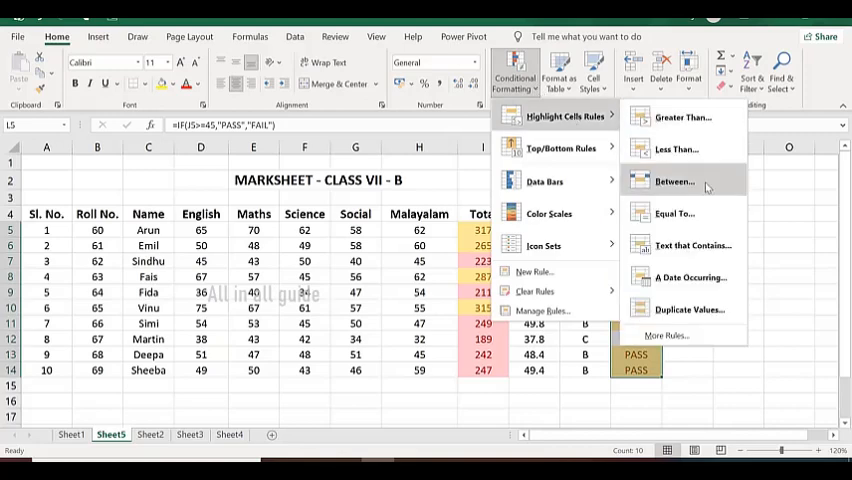
pyautogui.click(674, 212)
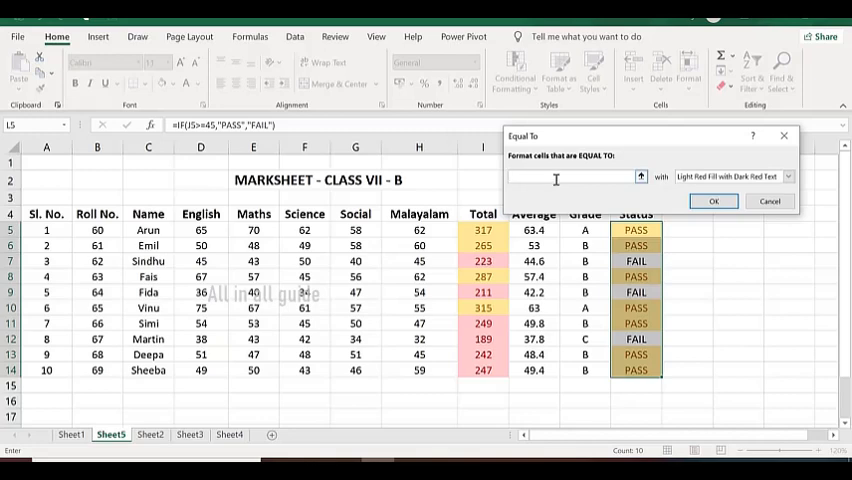
pyautogui.write('fail')
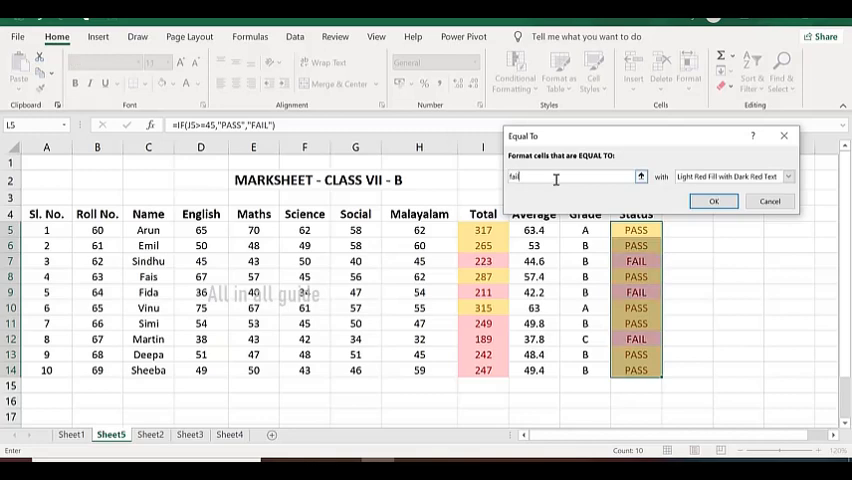
pyautogui.click(788, 176)
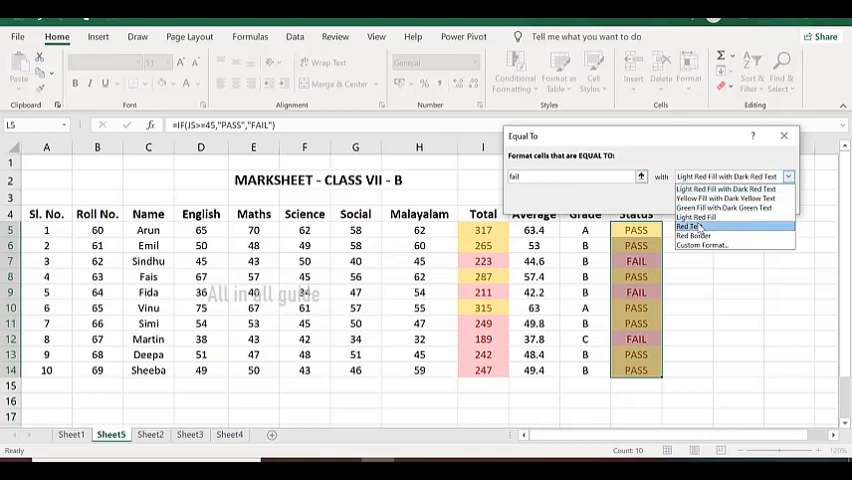
pyautogui.moveTo(730, 176)
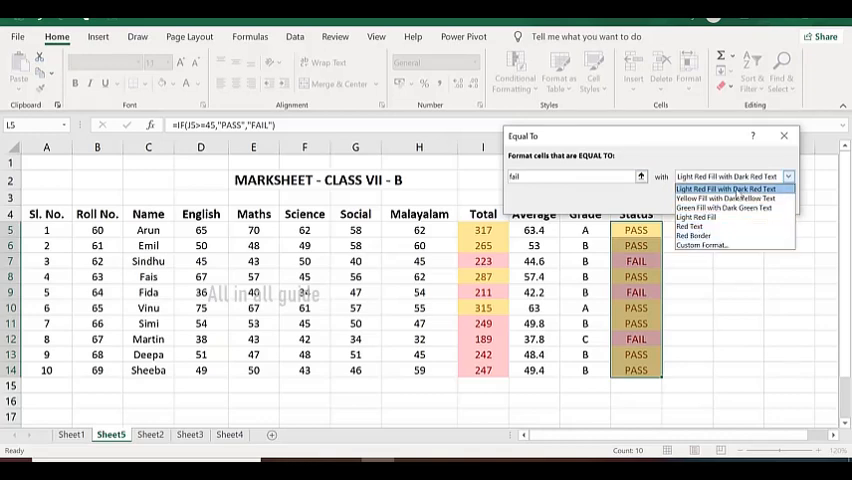
pyautogui.click(728, 190)
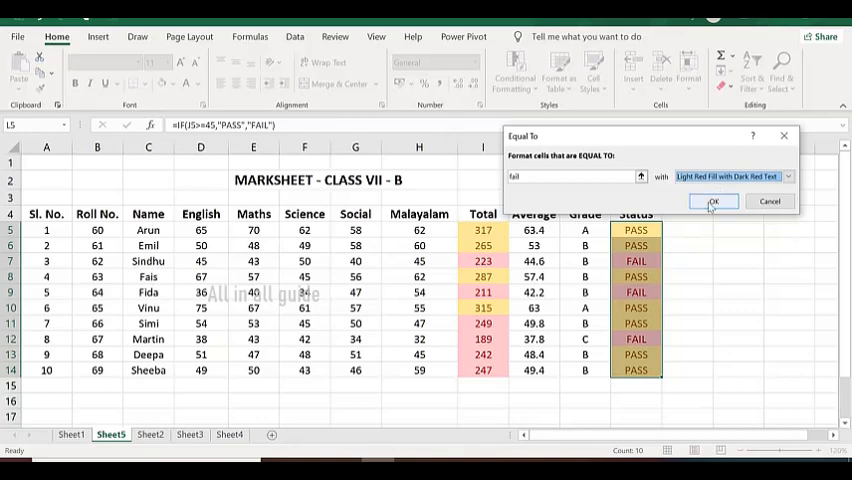
pyautogui.click(712, 200)
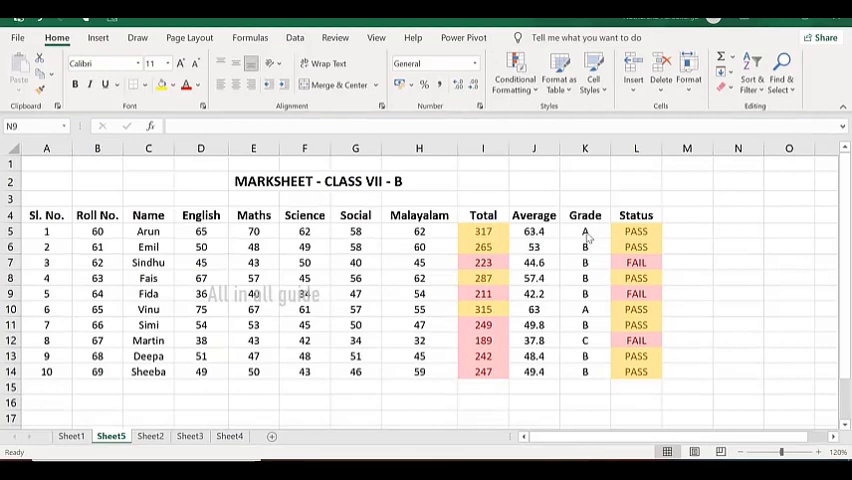
# - Add a Text That Contains 'A' rule with Green Fill with Dark Green Text on the Grade cells
pyautogui.click(738, 292)
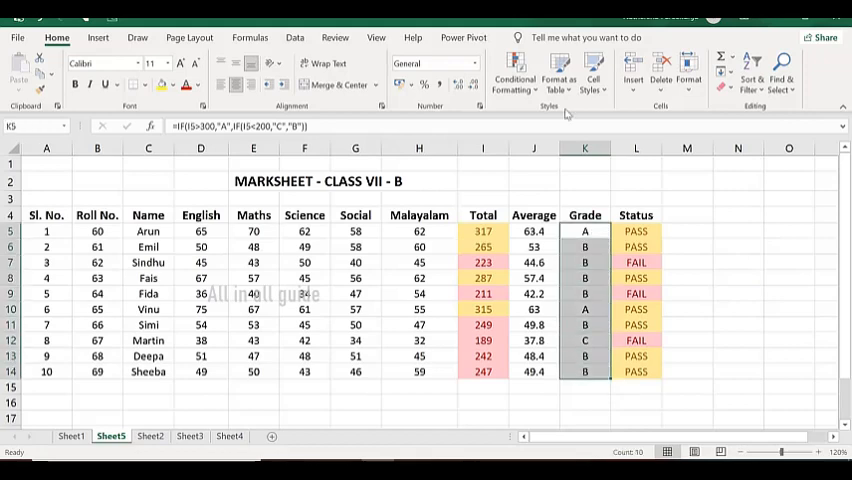
pyautogui.click(514, 72)
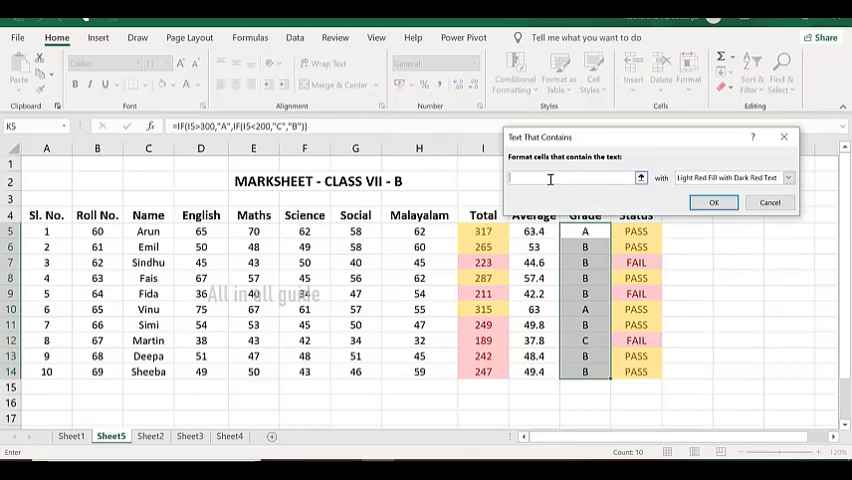
pyautogui.write('A')
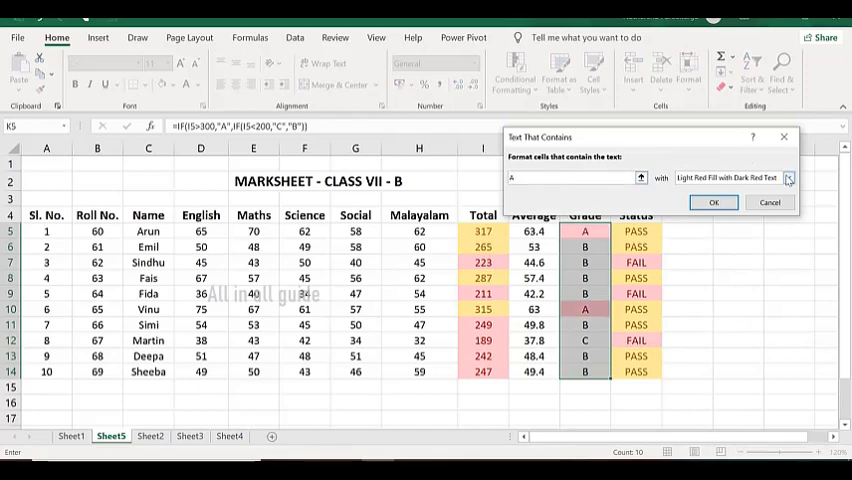
pyautogui.click(788, 176)
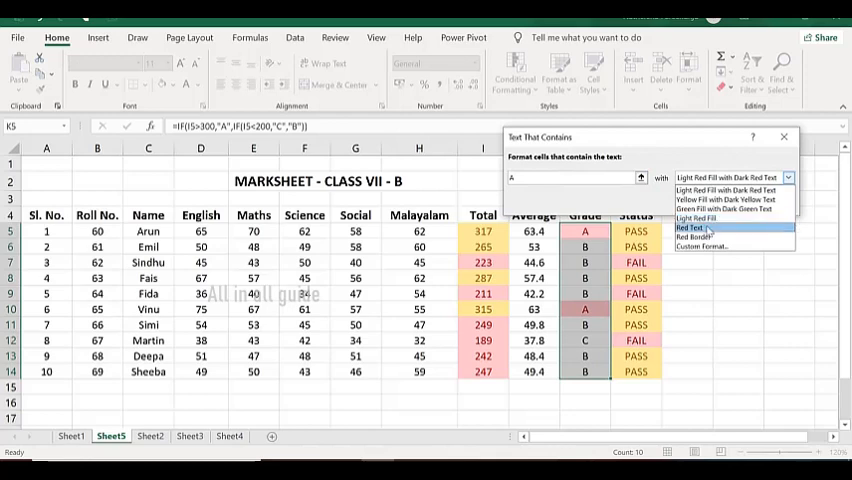
pyautogui.click(730, 208)
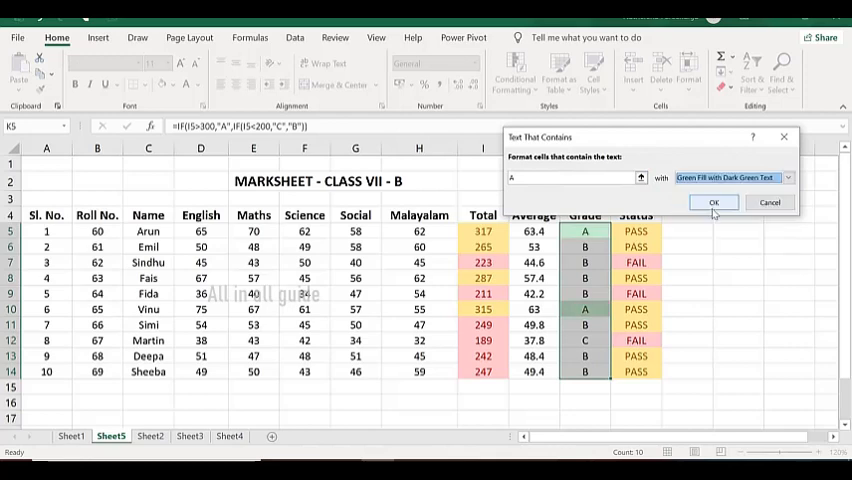
pyautogui.click(714, 202)
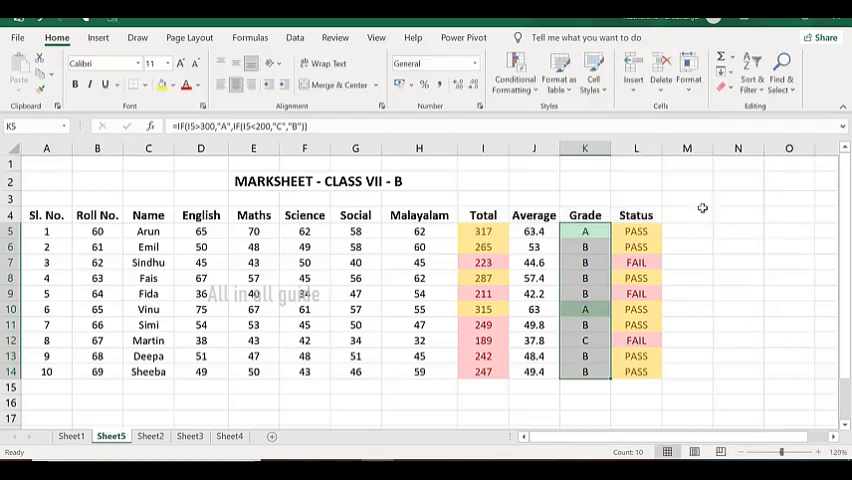
pyautogui.click(686, 278)
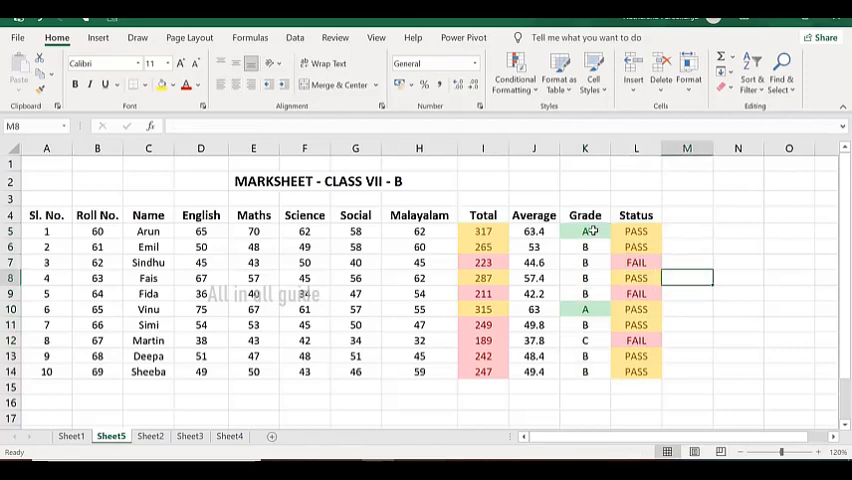
pyautogui.moveTo(604, 312)
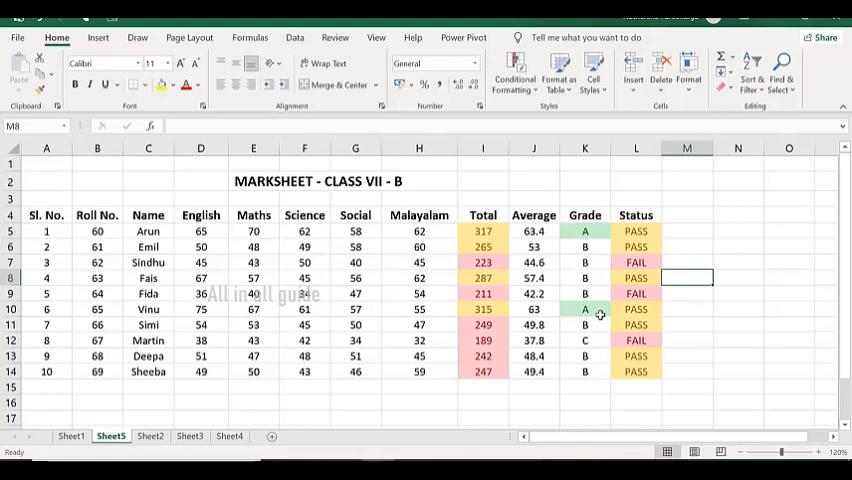
pyautogui.moveTo(516, 76)
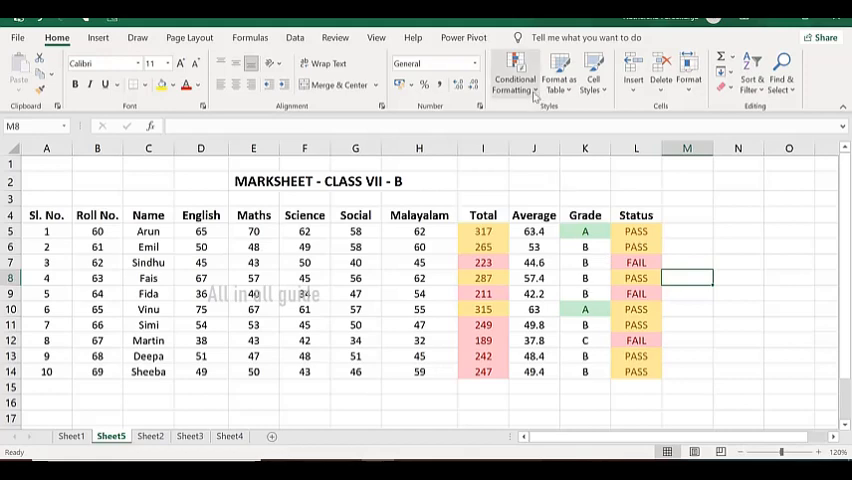
pyautogui.click(514, 76)
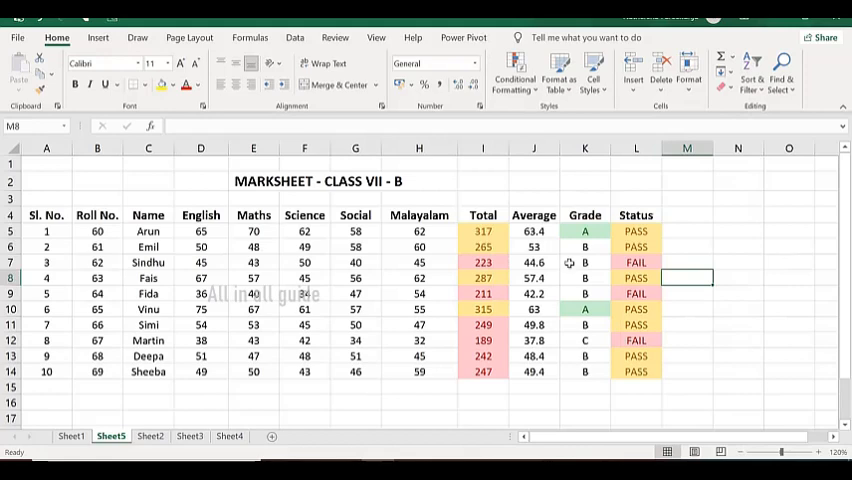
pyautogui.moveTo(590, 308)
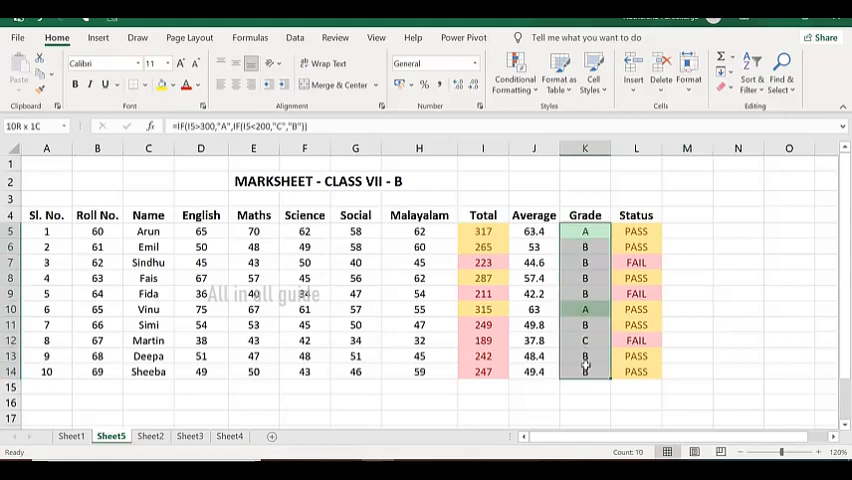
# - Add a Text That Contains 'B' rule with Yellow Fill with Dark Yellow Text on the Grade cells
pyautogui.click(514, 72)
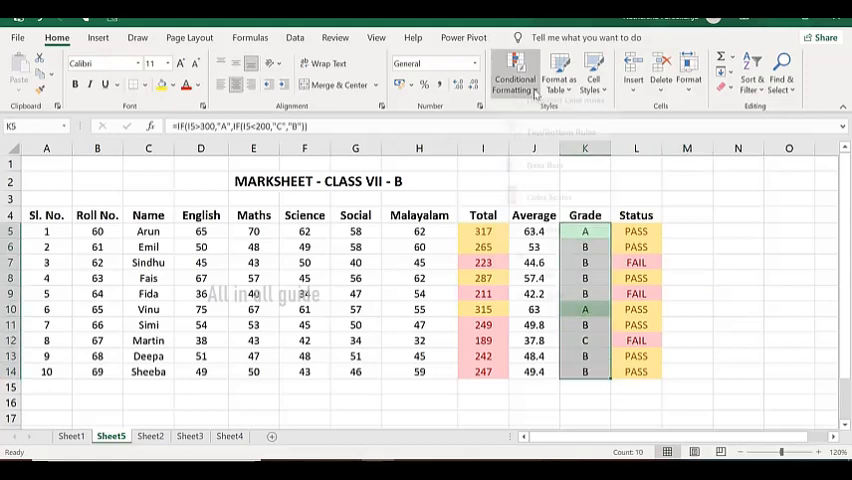
pyautogui.click(516, 76)
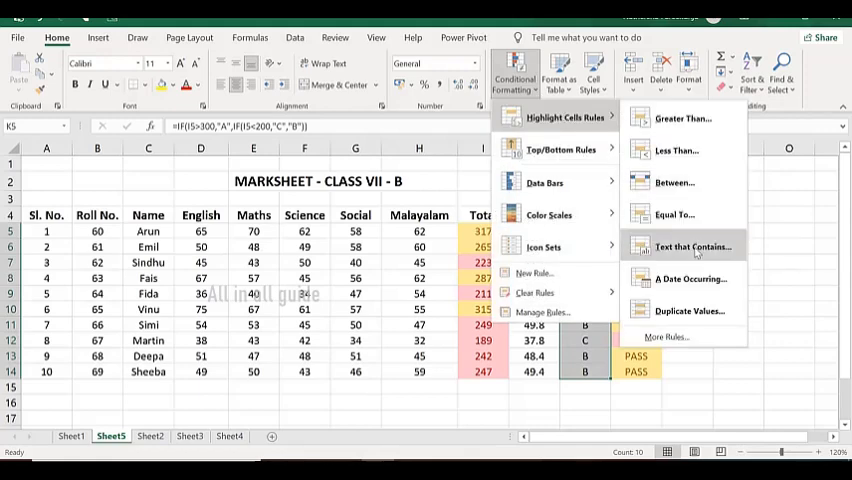
pyautogui.click(692, 246)
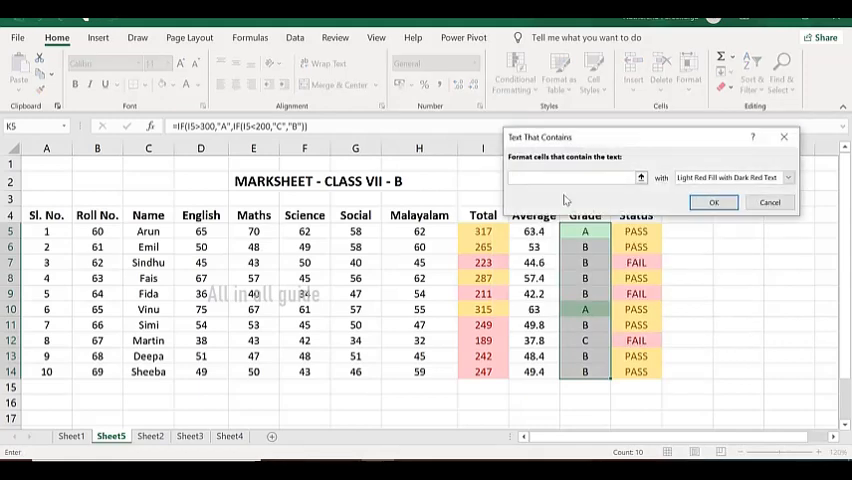
pyautogui.write('B')
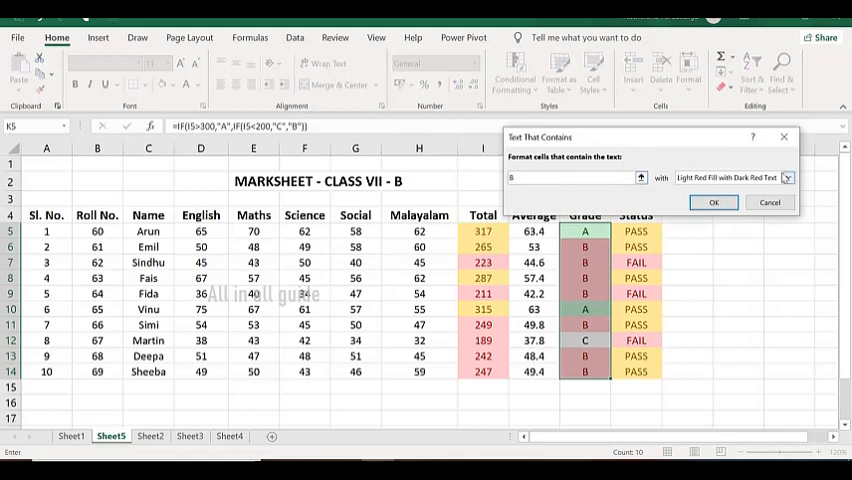
pyautogui.click(788, 176)
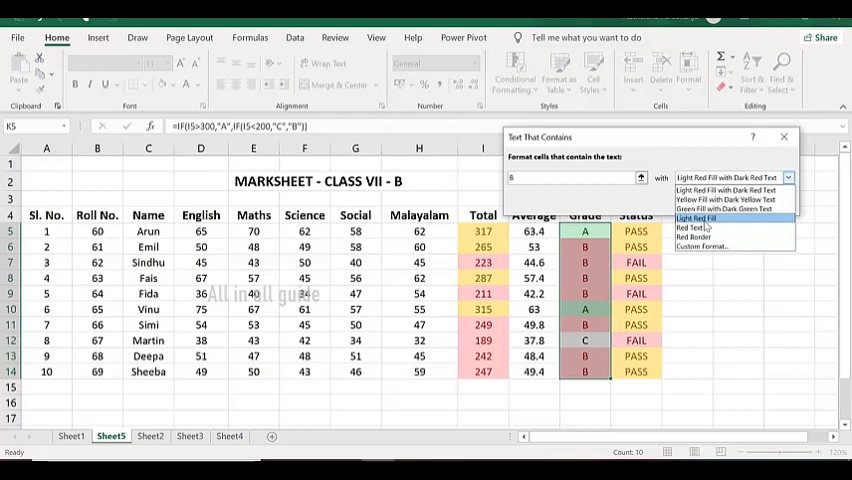
pyautogui.click(724, 200)
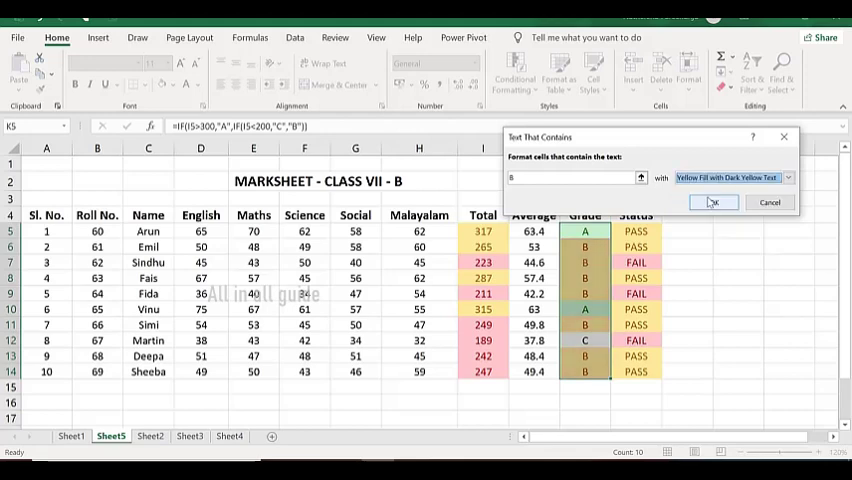
pyautogui.click(712, 202)
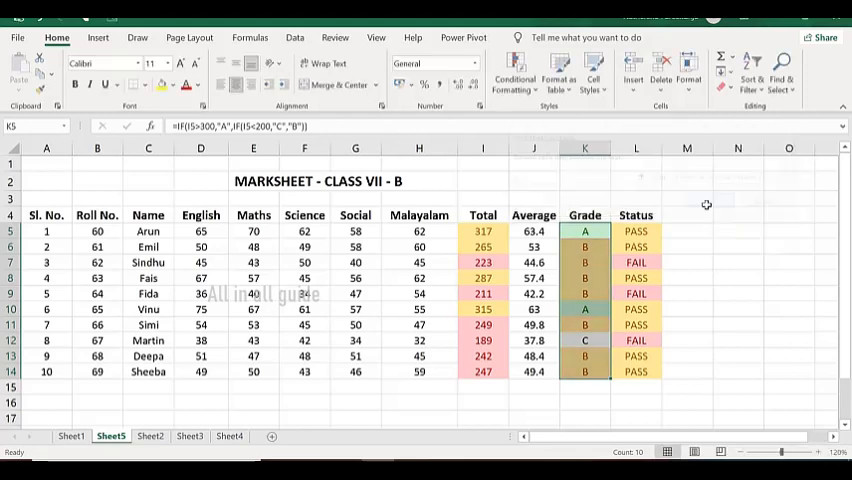
pyautogui.click(736, 292)
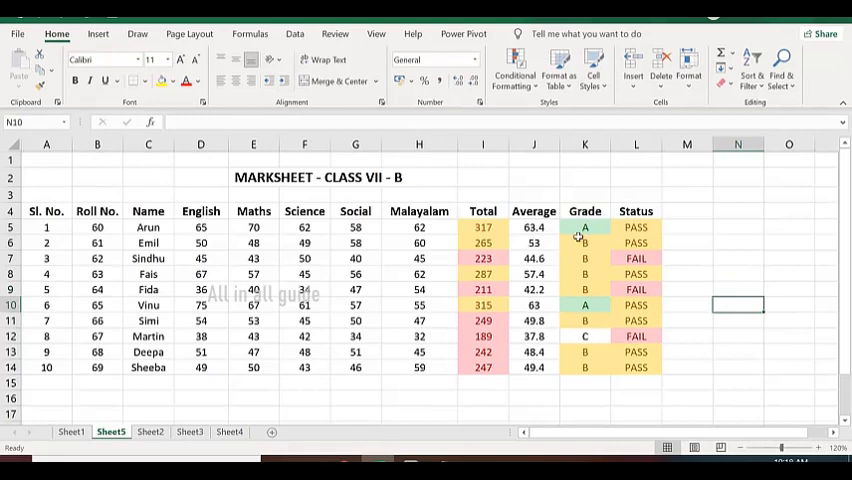
# - Select K5:K14 and add a Text That Contains 'C' rule with Light Red Fill with Dark Red Text
pyautogui.moveTo(584, 228); pyautogui.dragTo(584, 320)
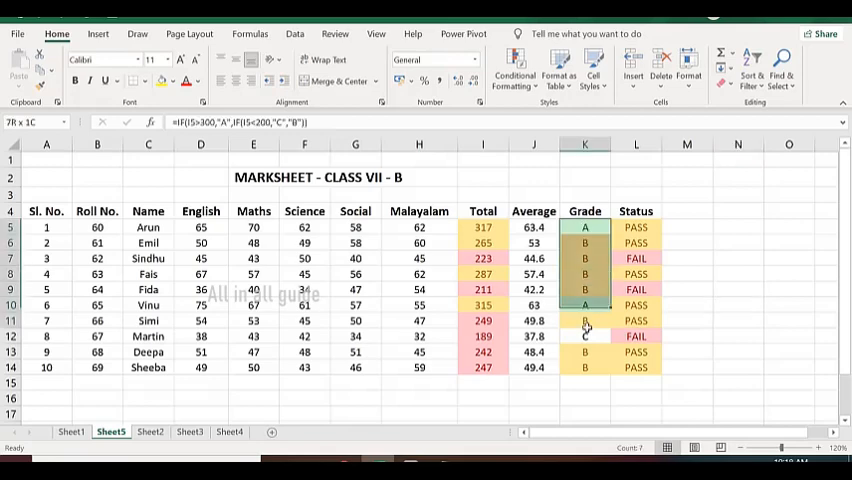
pyautogui.click(584, 228)
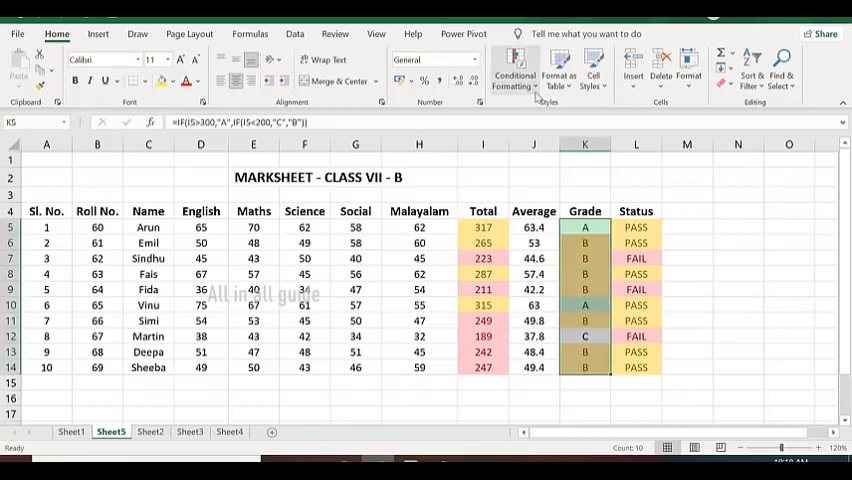
pyautogui.click(514, 70)
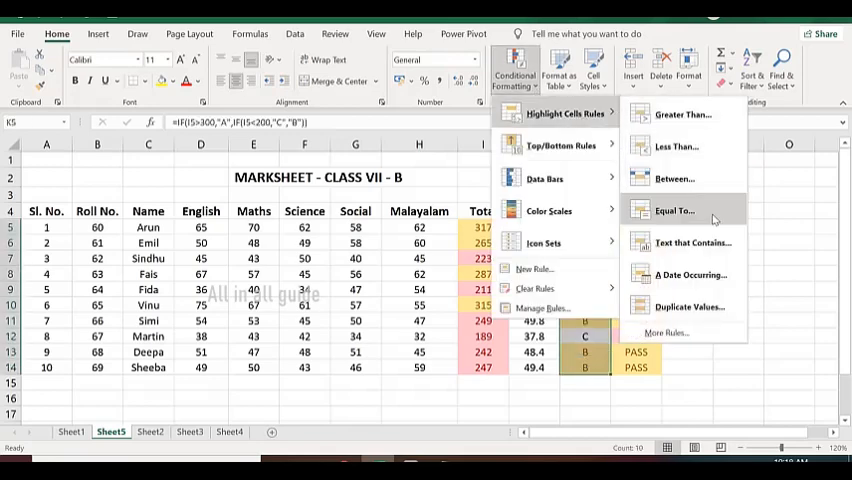
pyautogui.click(692, 242)
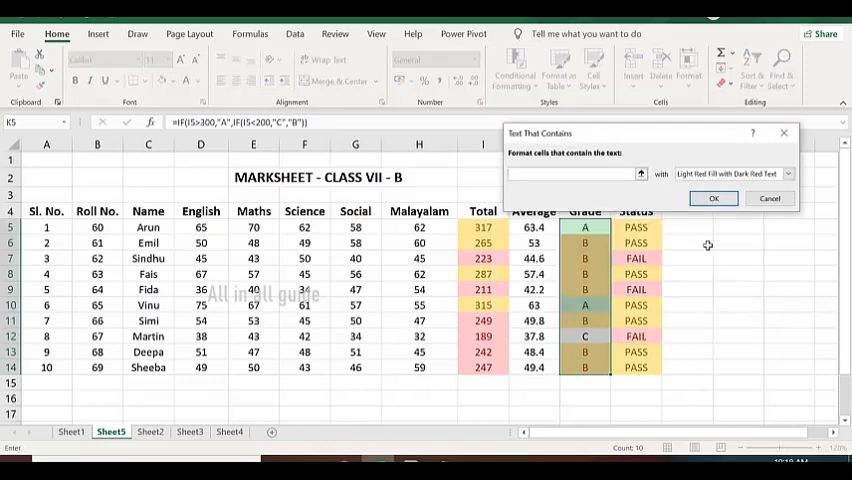
pyautogui.write('C')
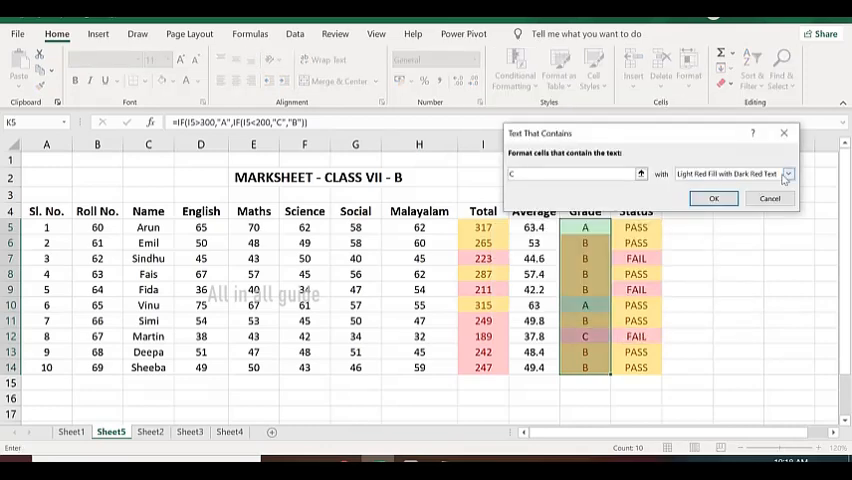
pyautogui.click(788, 172)
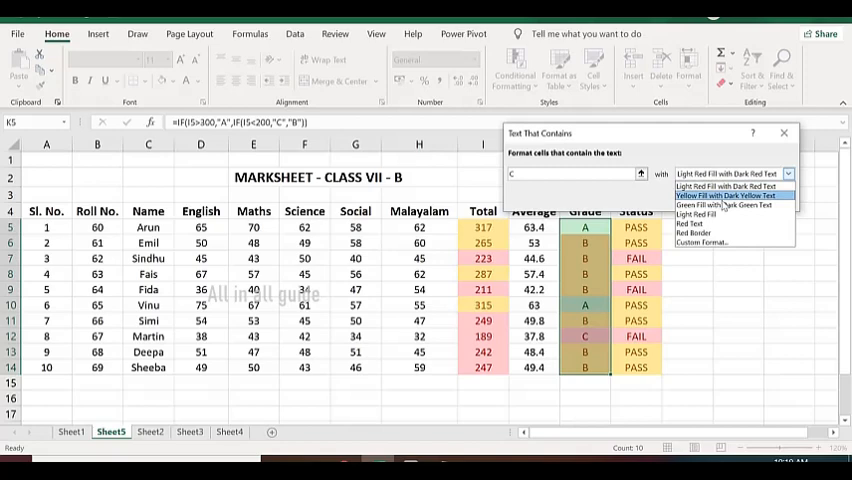
pyautogui.moveTo(724, 204)
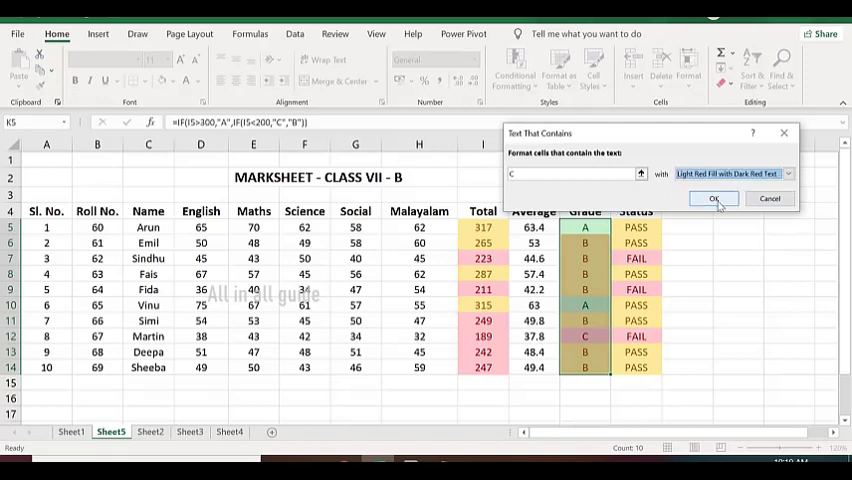
pyautogui.click(712, 198)
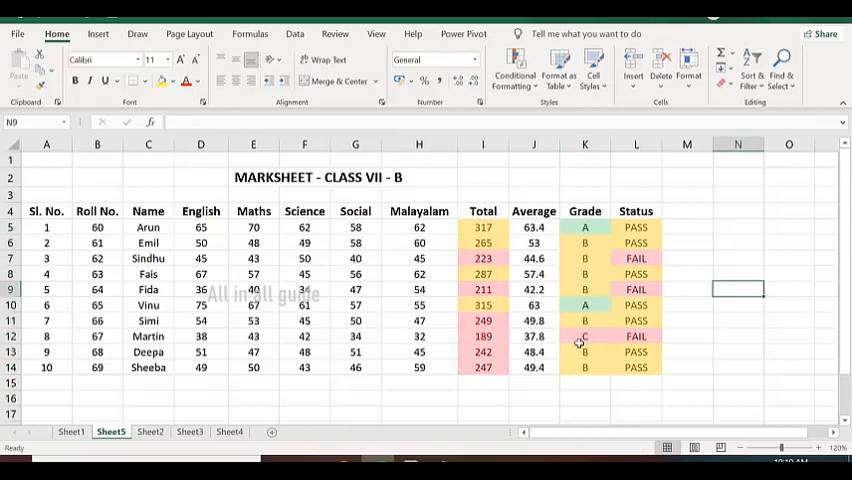